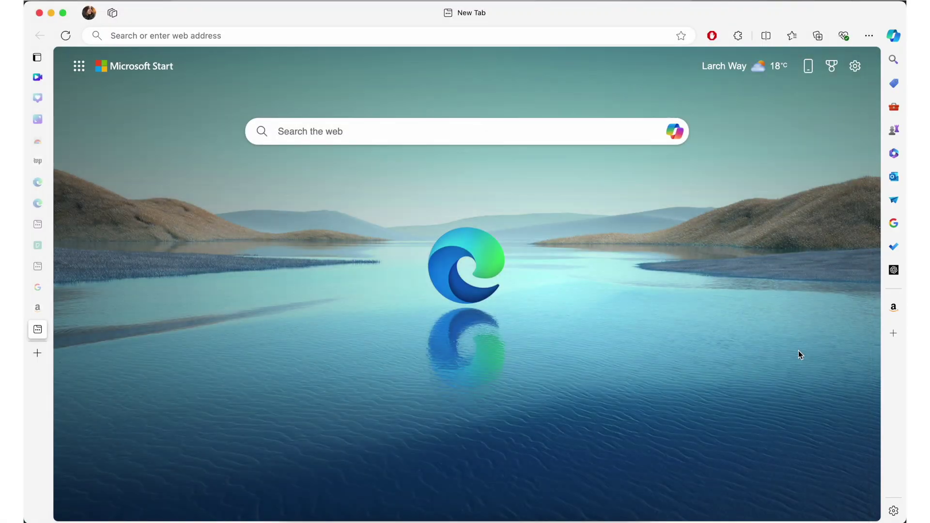
Open Google, ChatGPT and Amazon in the sidebar pane one after another.
click(893, 512)
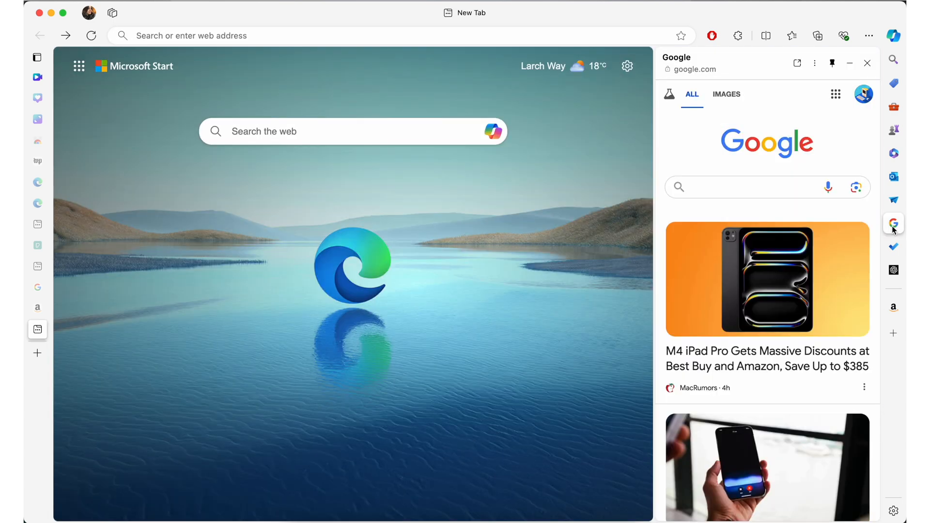
click(893, 269)
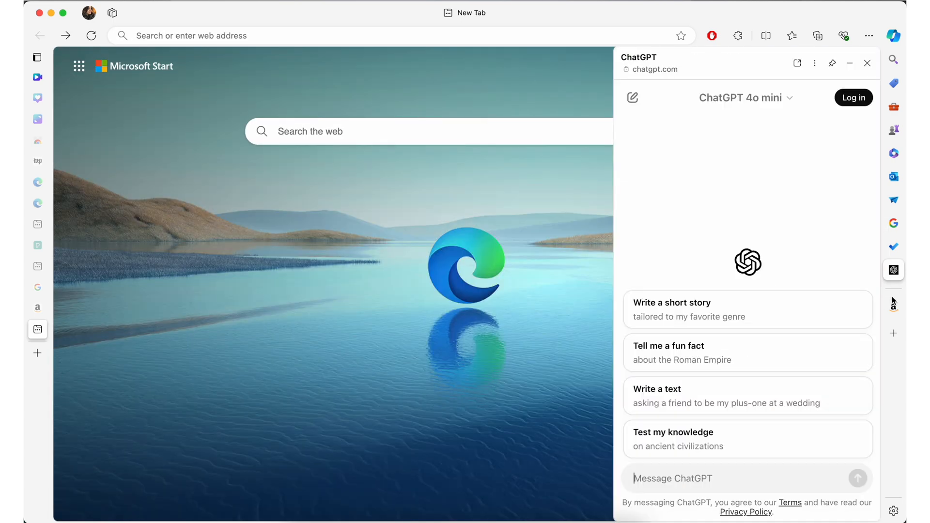
click(893, 307)
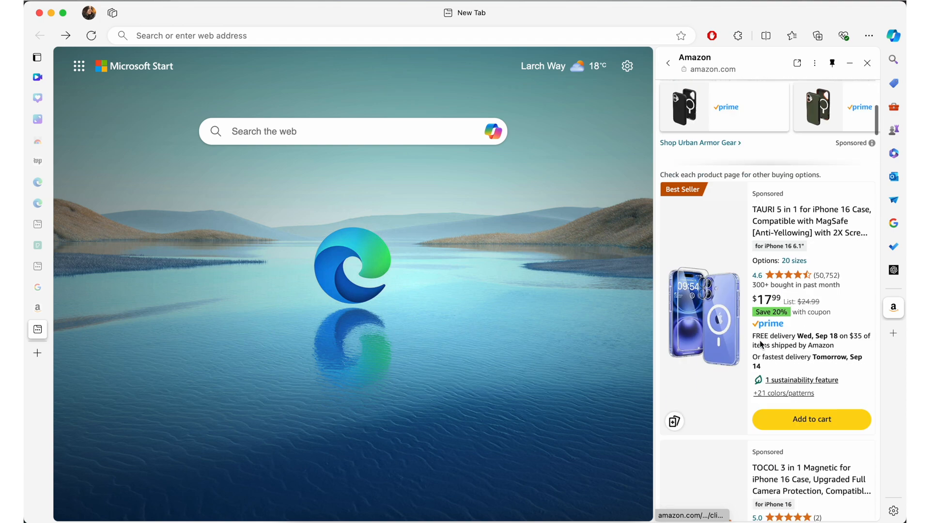
click(867, 63)
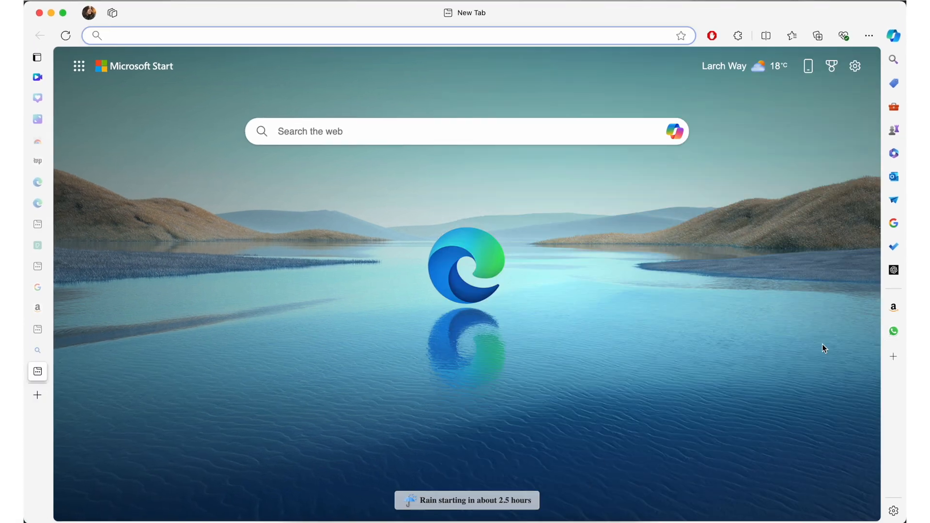
Open WhatsApp in the side pane, then return to the Google iPhone 16 results and scroll them.
click(893, 331)
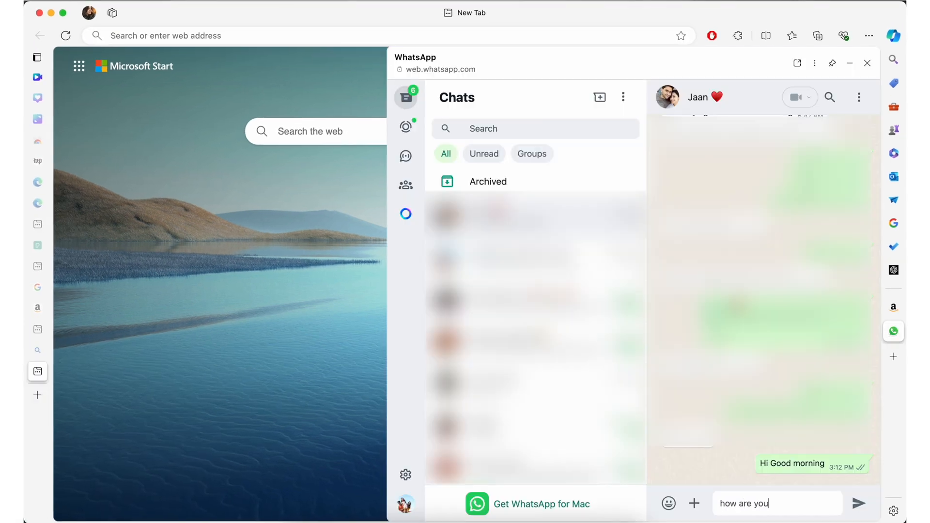
click(867, 63)
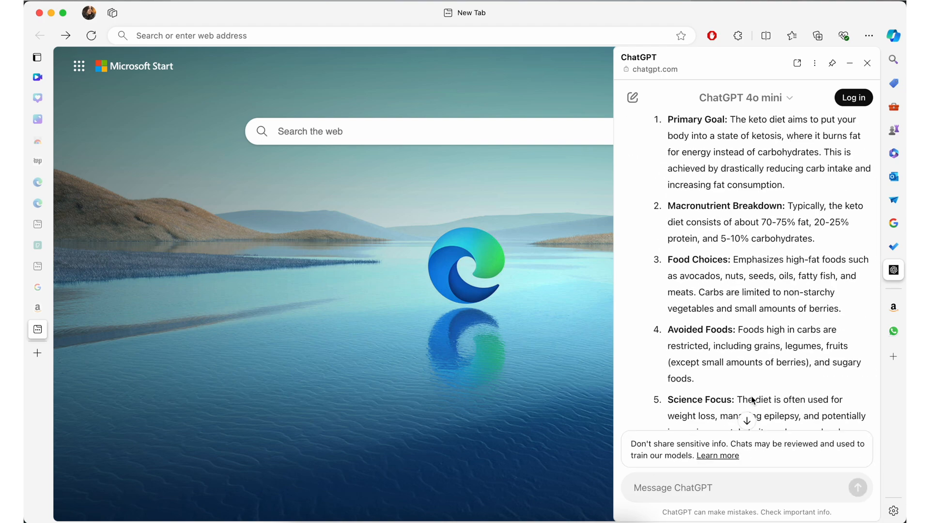
click(892, 223)
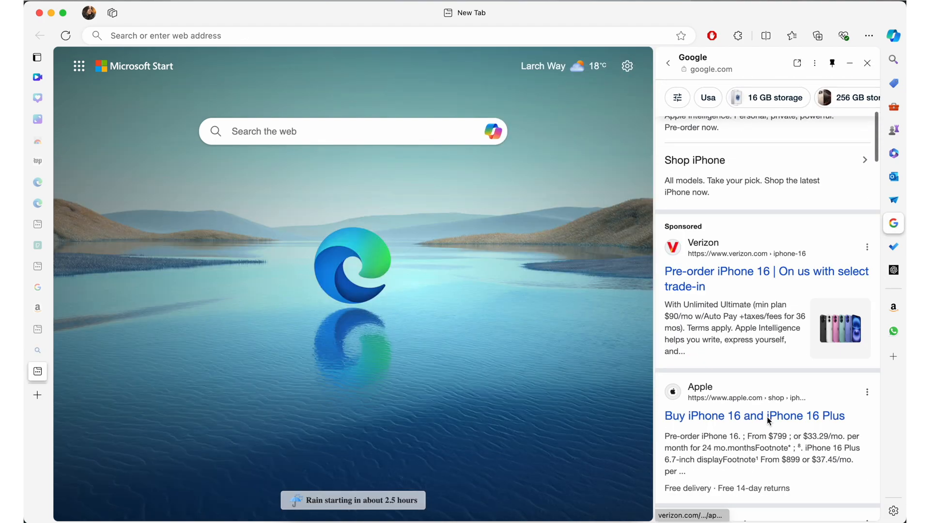
scroll(down, 3)
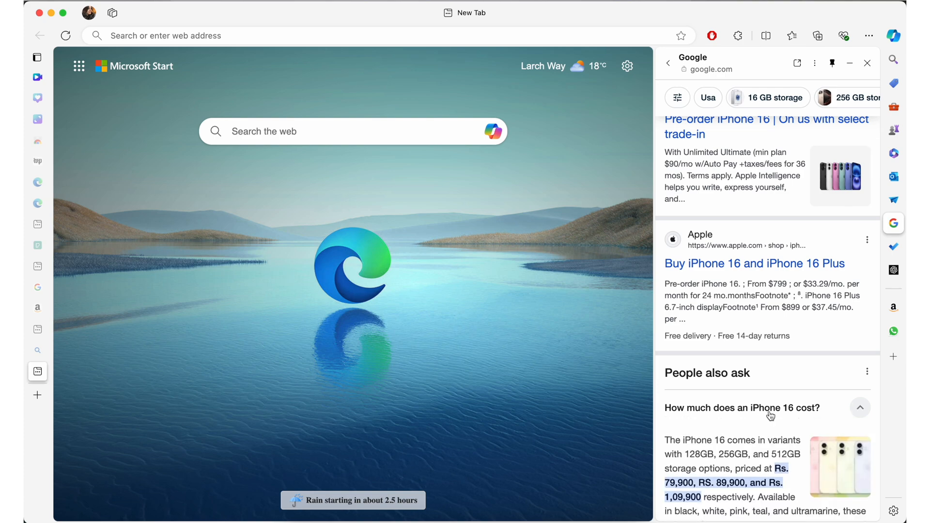
scroll(down, 3)
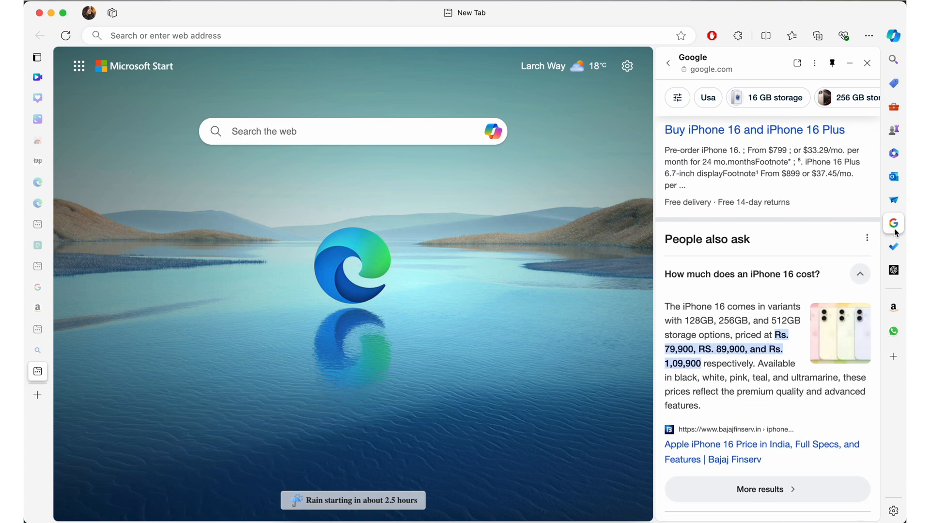
click(893, 106)
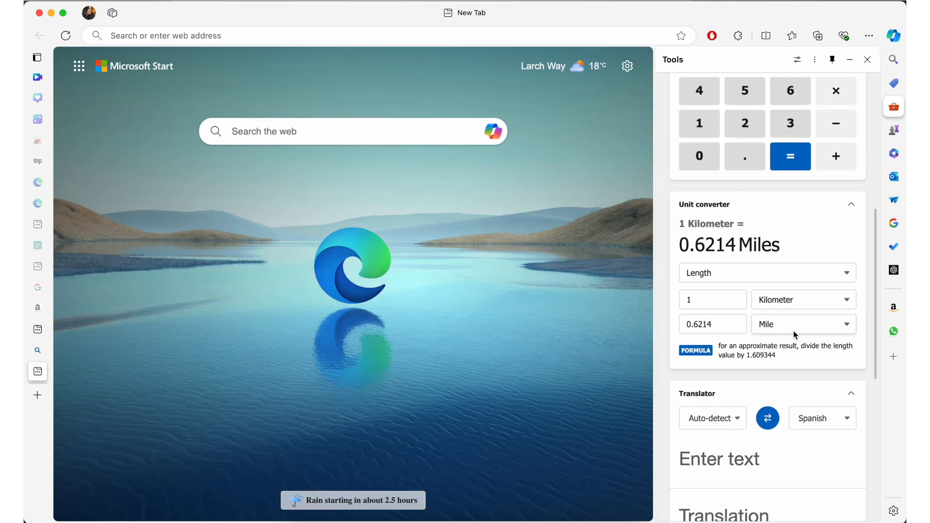
click(803, 299)
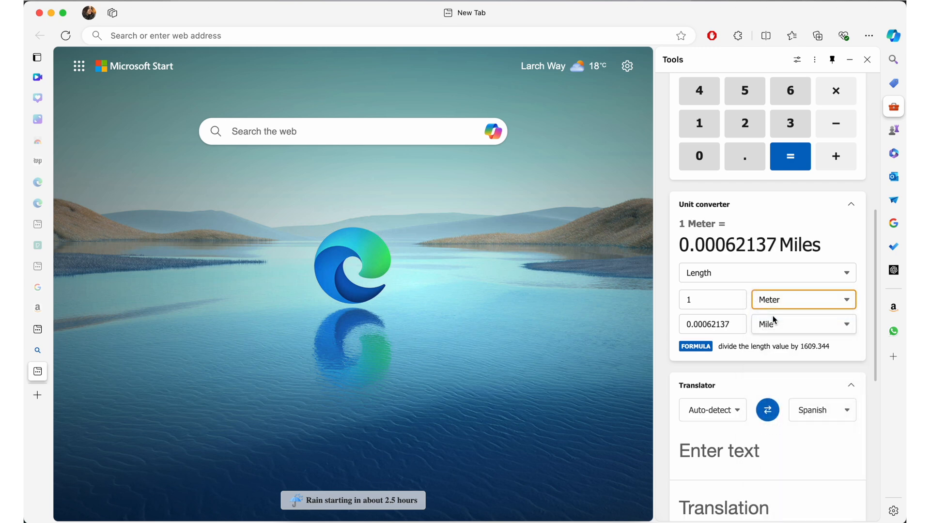
scroll(down, 3)
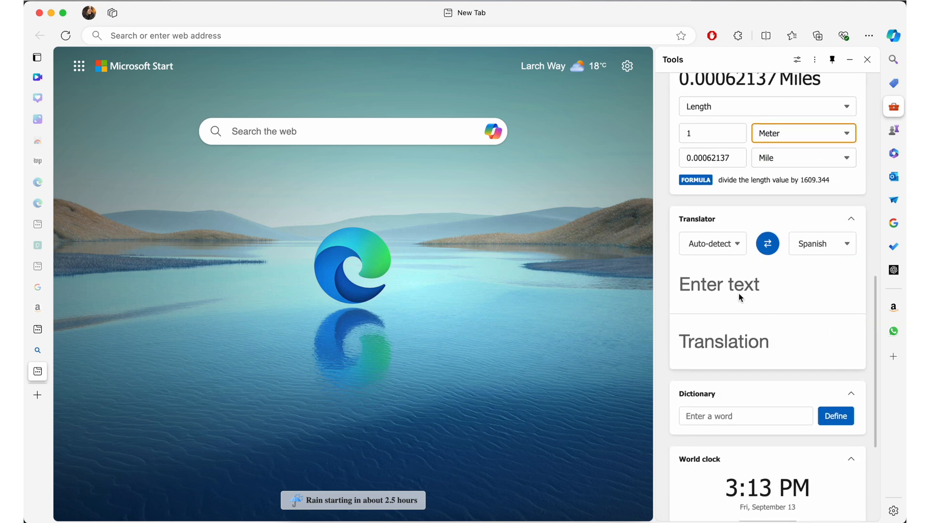
click(893, 247)
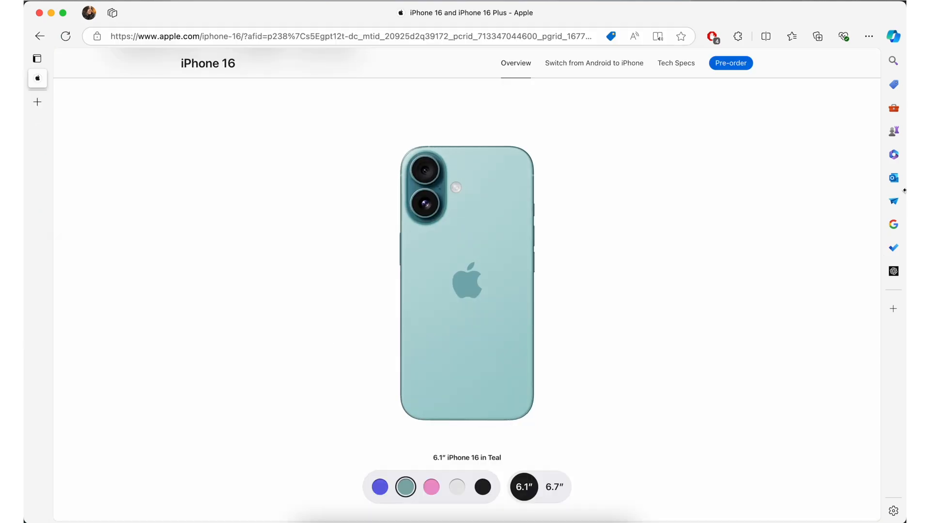
Capture the five-colour iPhone image with the sidebar screenshot tool and move to the Tom's Guide article.
click(893, 201)
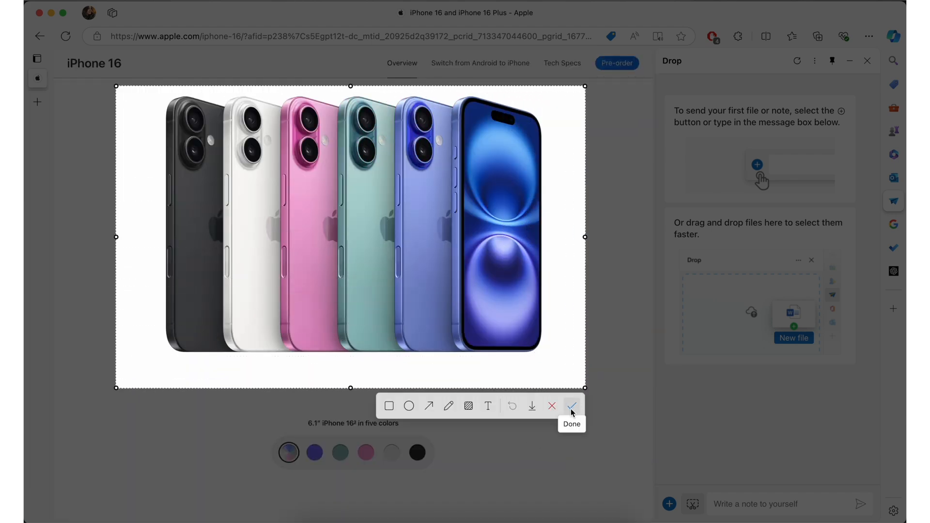
click(571, 406)
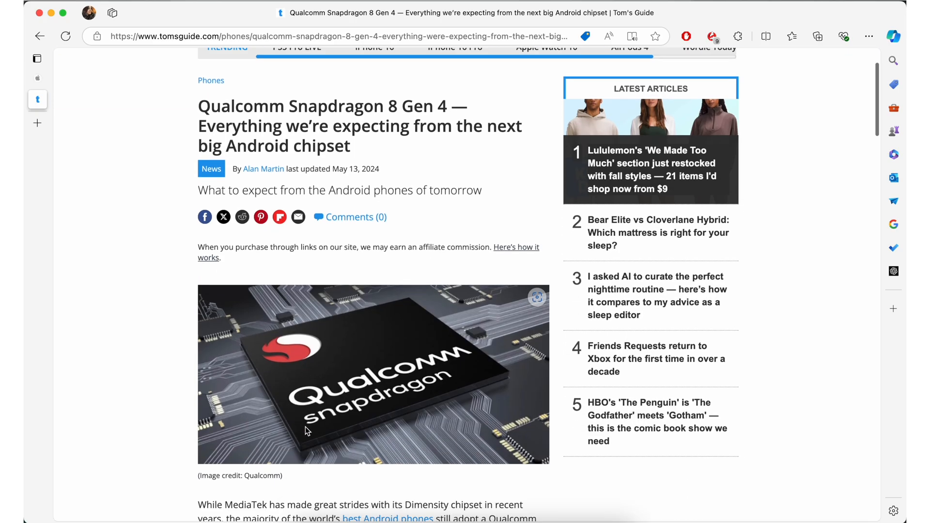
Read the Snapdragon 8 Gen 4 article in Immersive Reader, scrolling to its specs and performance section.
scroll(down, 3)
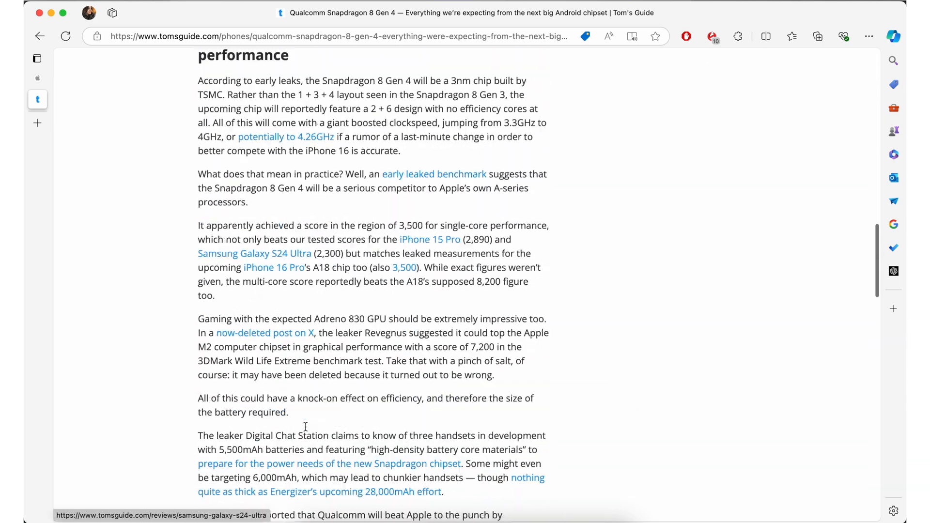
scroll(down, 3)
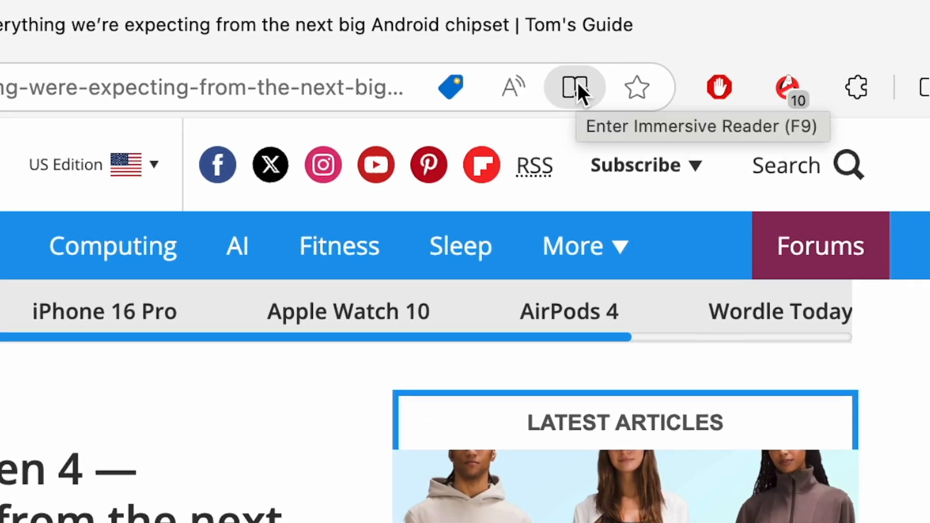
click(574, 88)
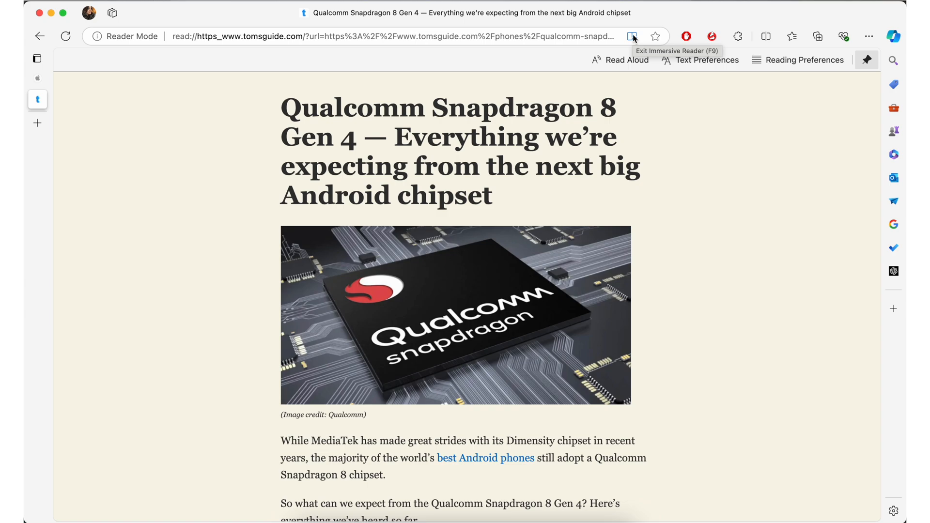
scroll(down, 3)
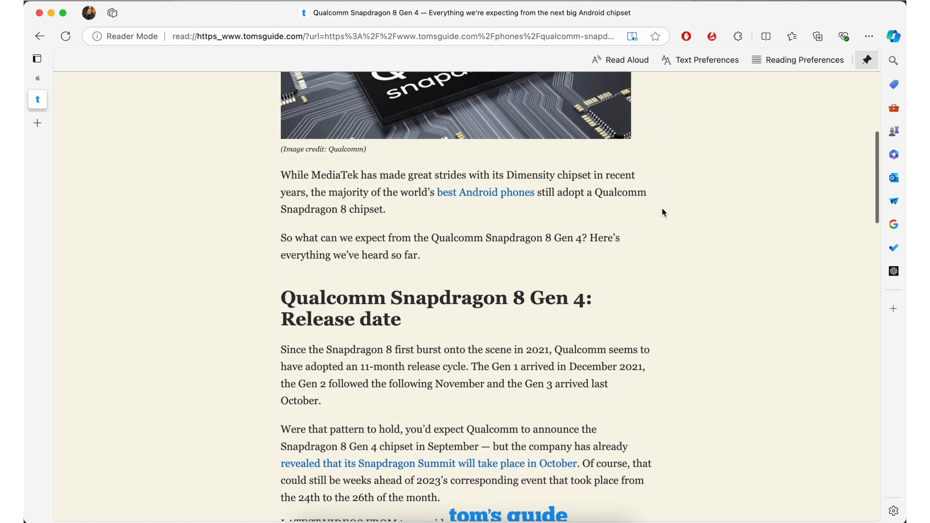
scroll(down, 3)
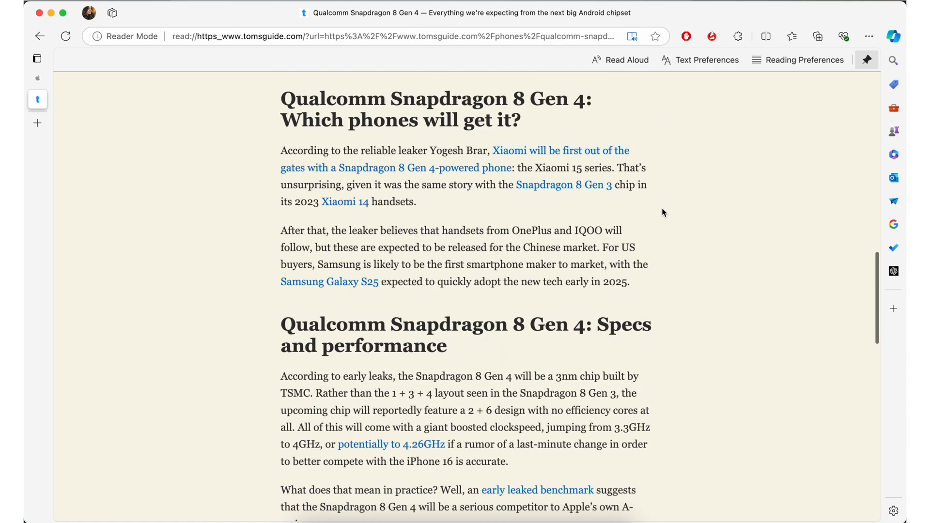
scroll(down, 3)
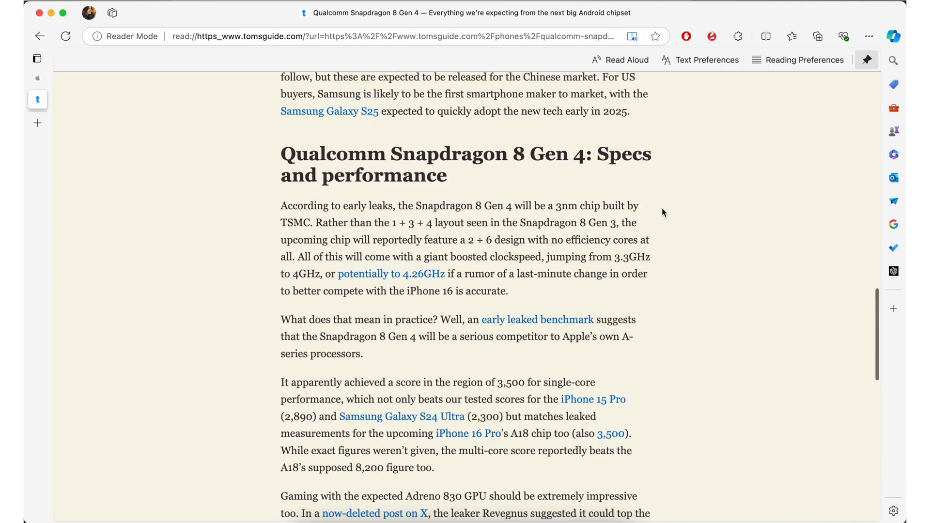
click(707, 60)
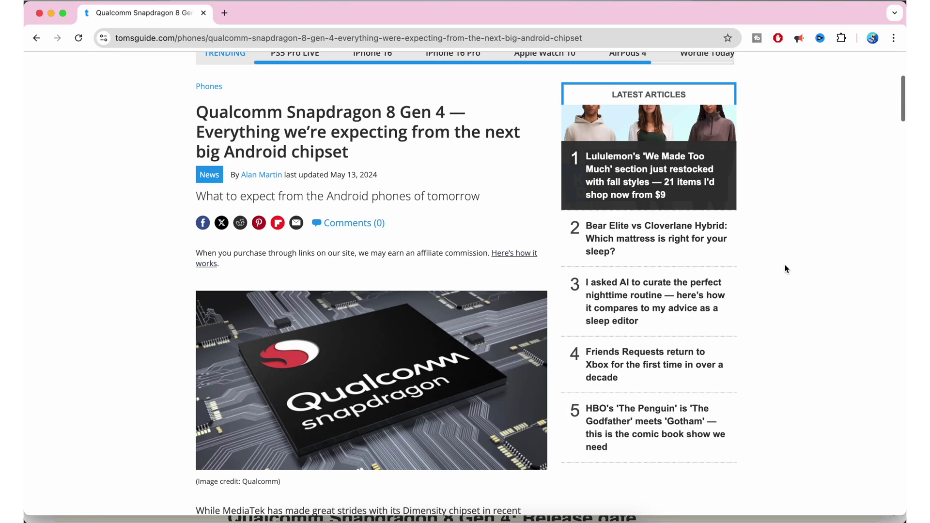
Show the Snapdragon article in Chrome's Reading Mode panel via More Tools.
click(894, 37)
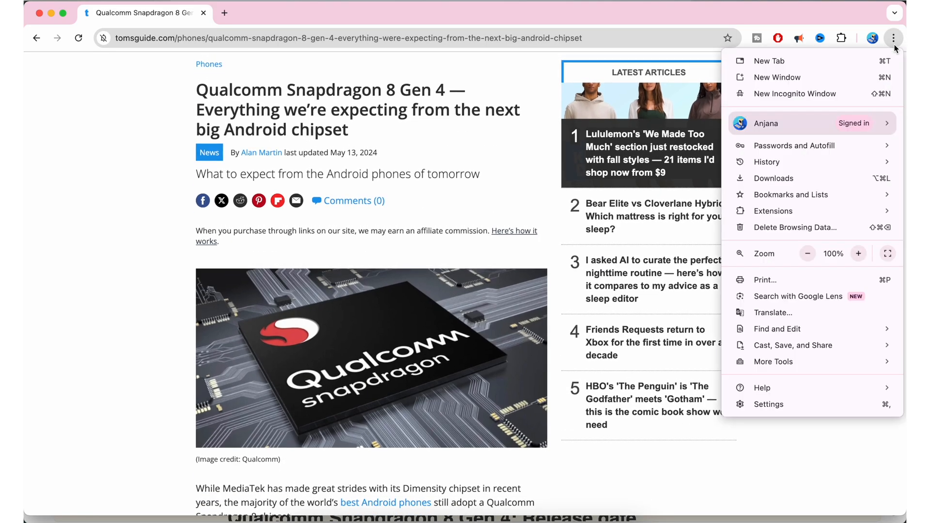
click(773, 361)
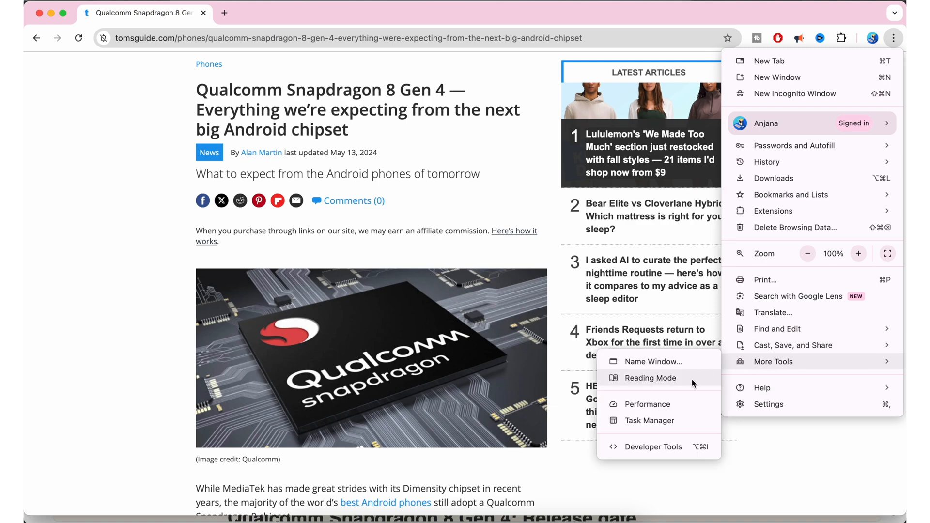
click(650, 378)
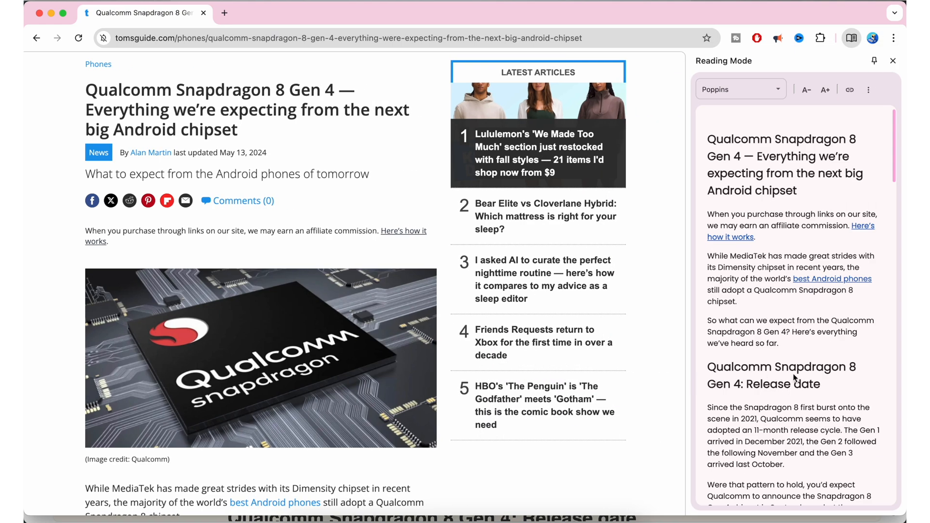
scroll(down, 3)
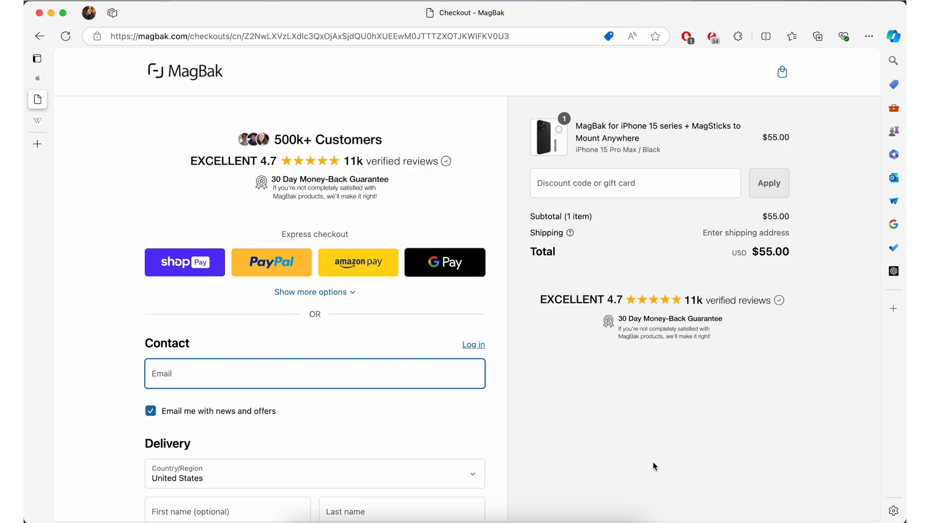
Apply the Microsoft Shopping coupon saving $11.00 on the MagBak checkout.
click(608, 36)
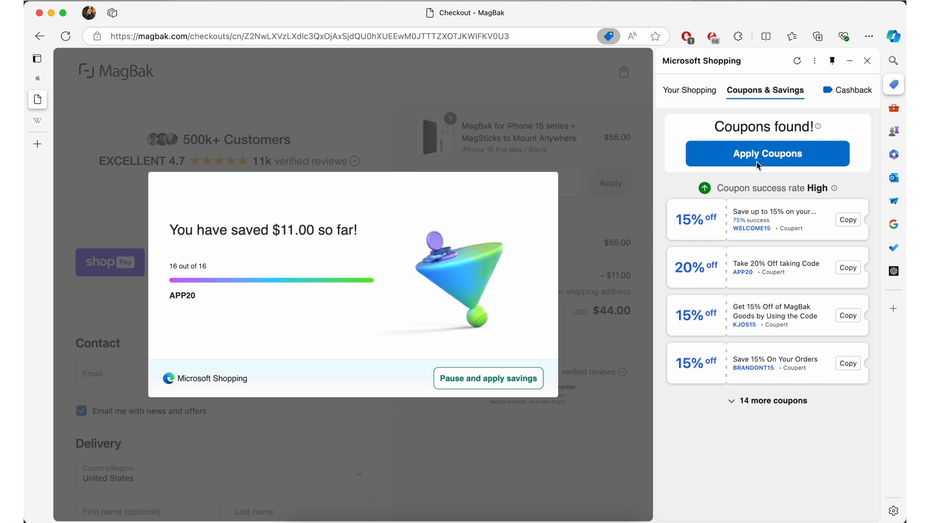
click(487, 377)
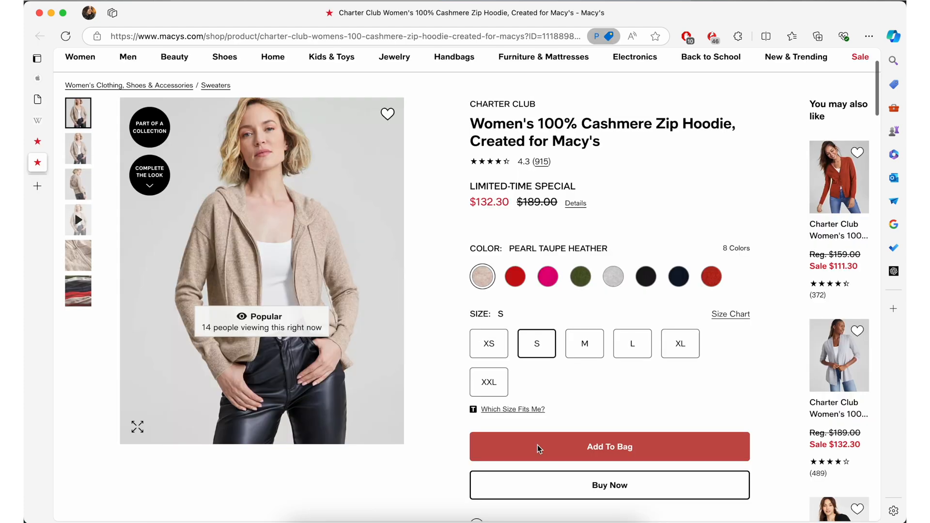
Add the Macy's cashmere zip hoodie to the bag and proceed to checkout.
click(610, 446)
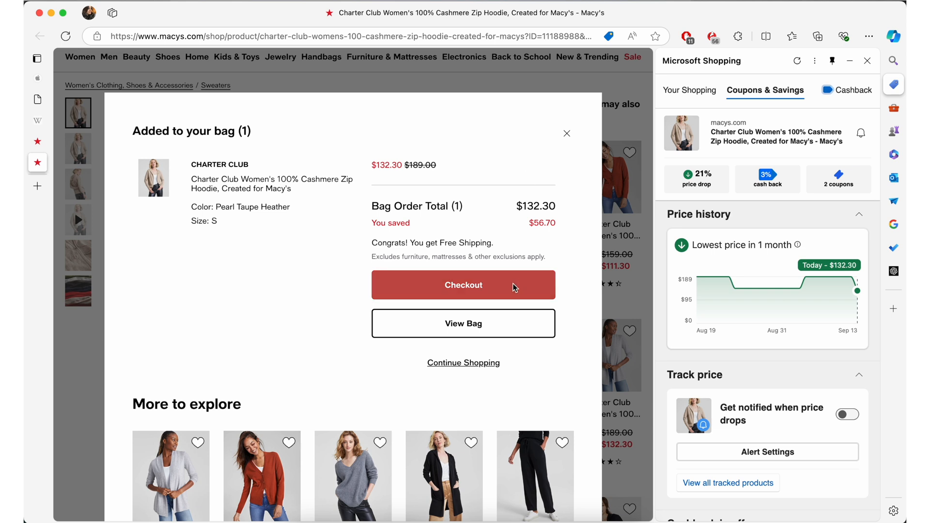
click(463, 285)
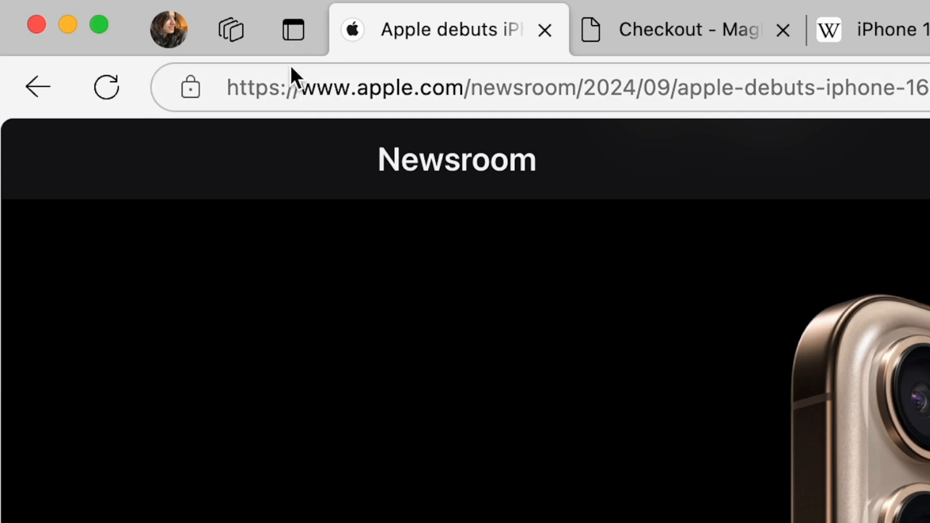
Turn on vertical tabs and switch between the iPhone 16 Wikipedia and Macy's Checkout tabs.
click(293, 29)
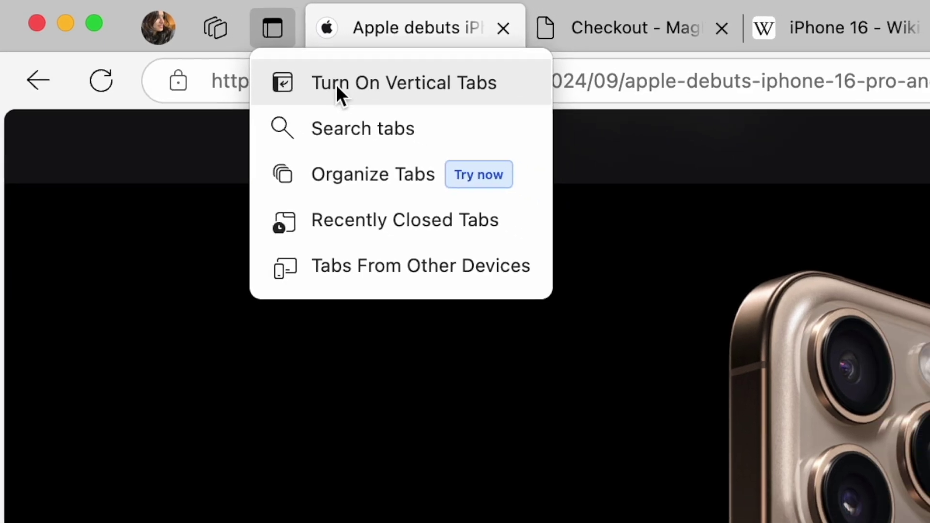
click(403, 83)
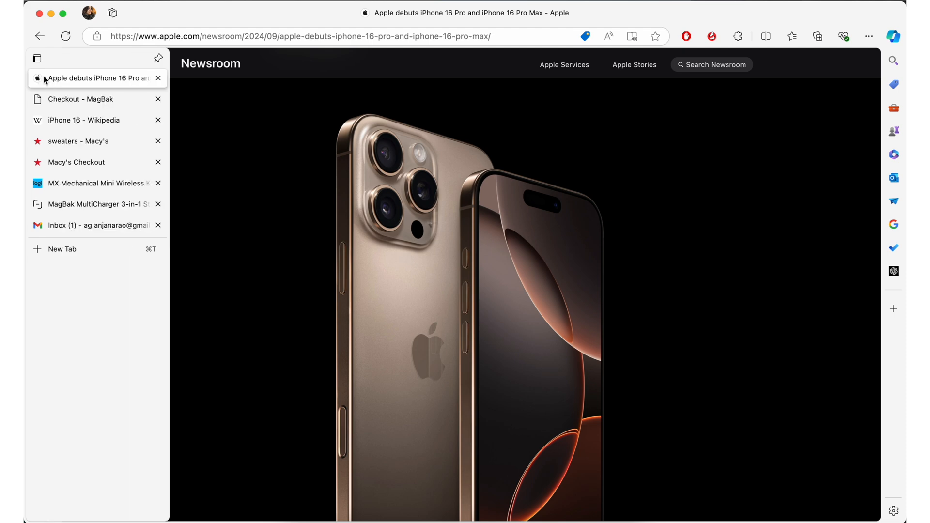
click(37, 58)
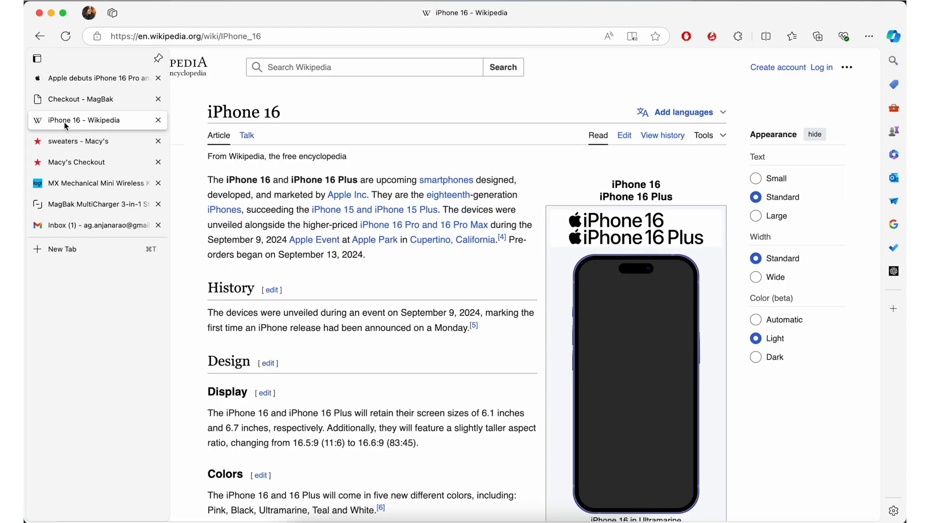
click(76, 163)
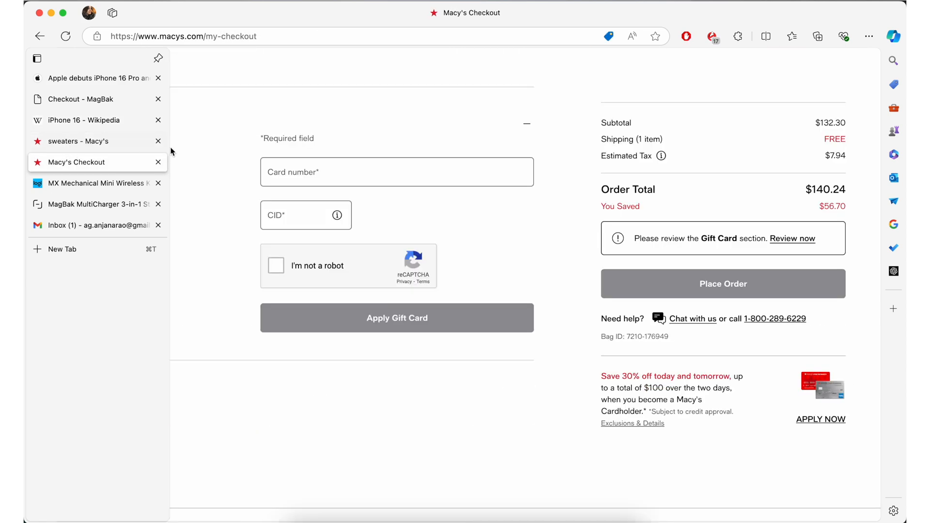
Collapse the vertical tab list to icons and switch to the Copilot page.
click(37, 59)
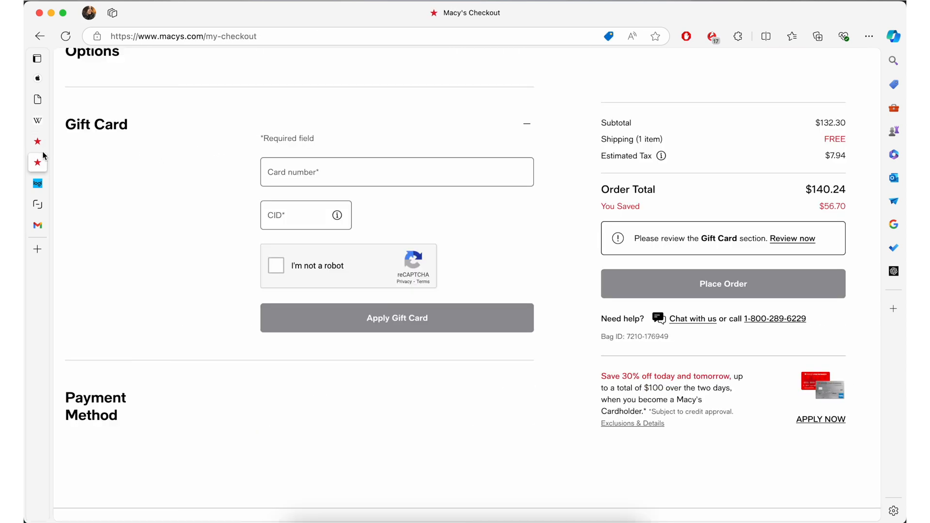
click(87, 203)
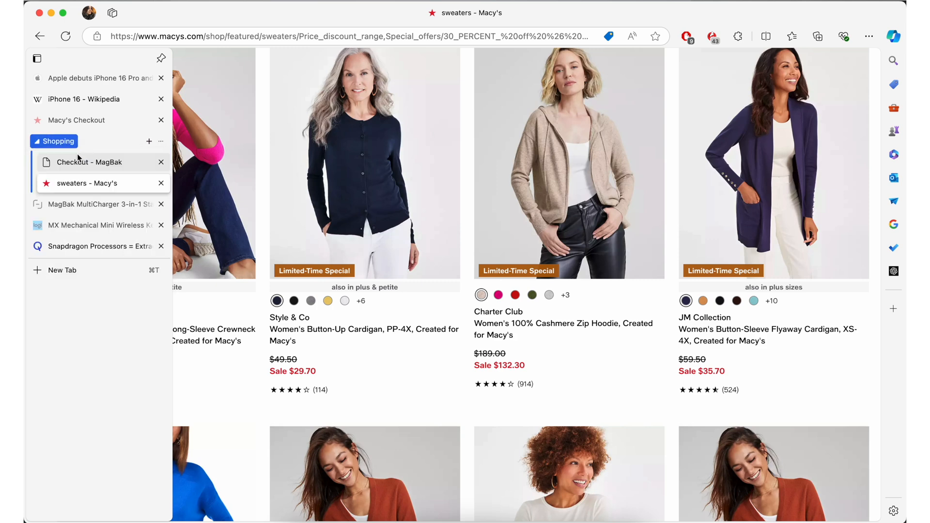
click(75, 120)
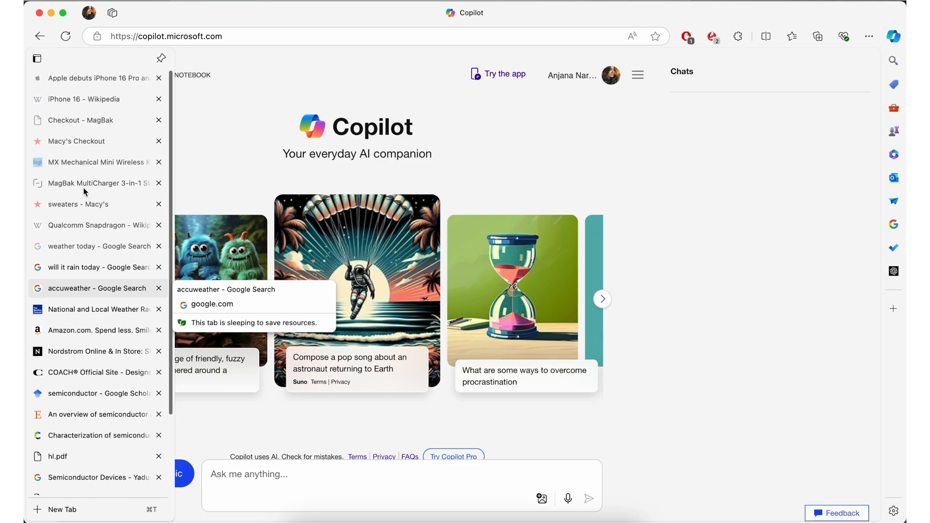
Let Edge organize the tabs into suggested groups, then expand the Semiconductors and Weather groups.
click(37, 58)
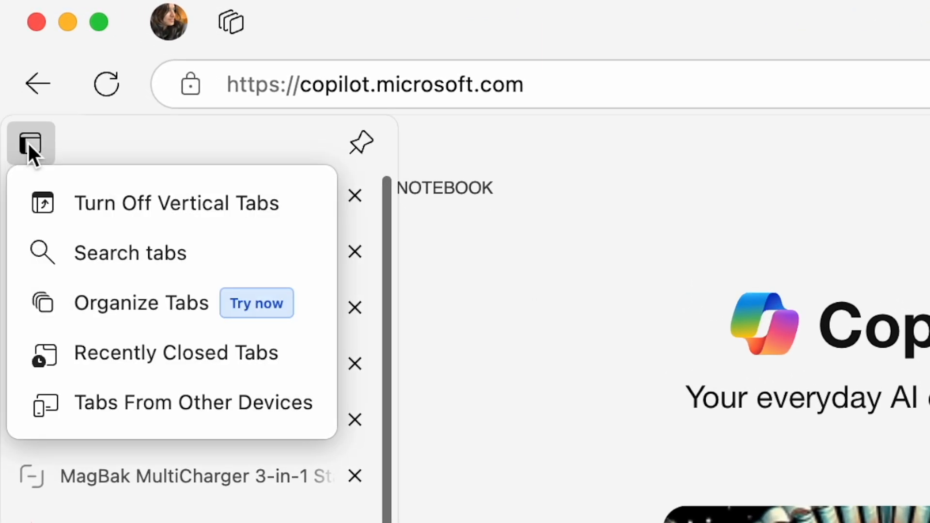
click(256, 303)
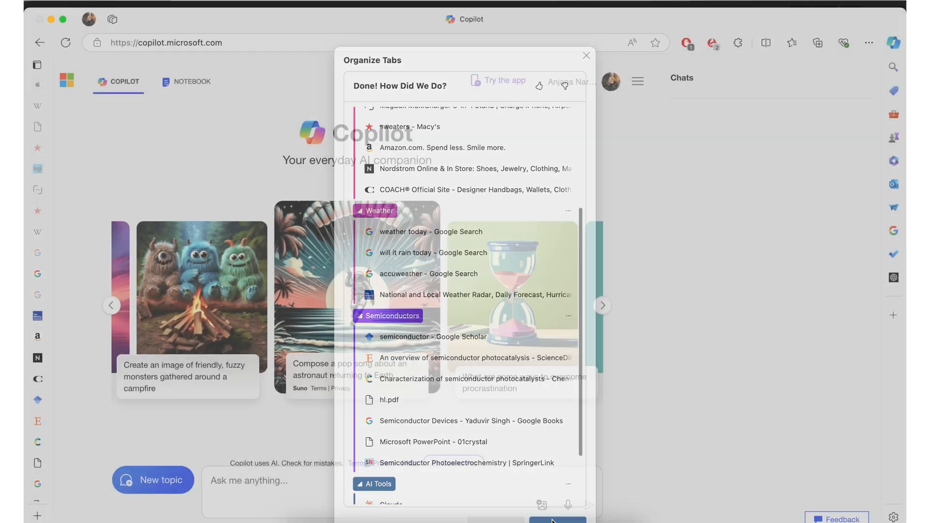
click(586, 56)
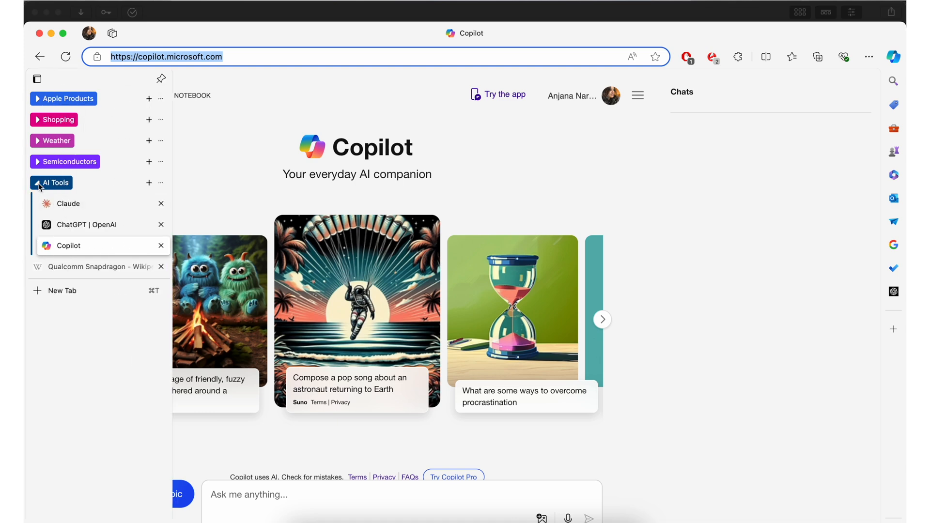
click(67, 161)
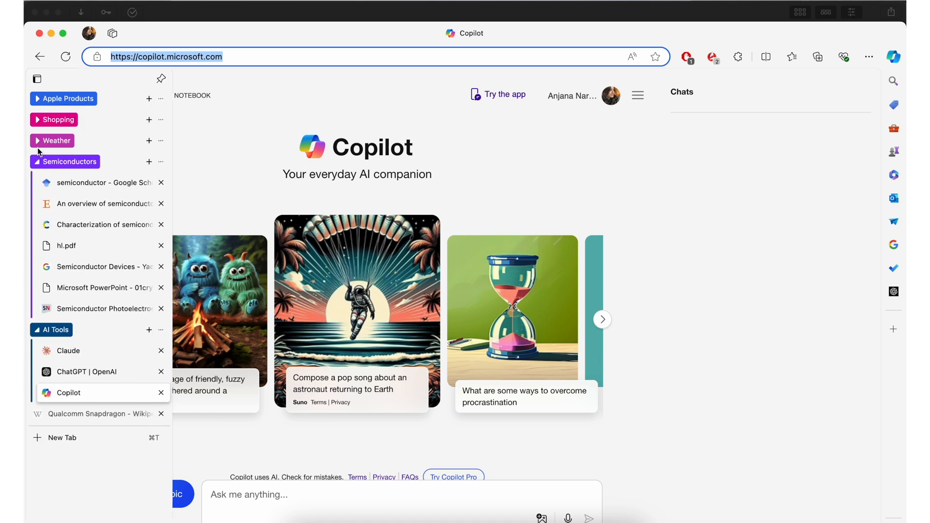
click(54, 120)
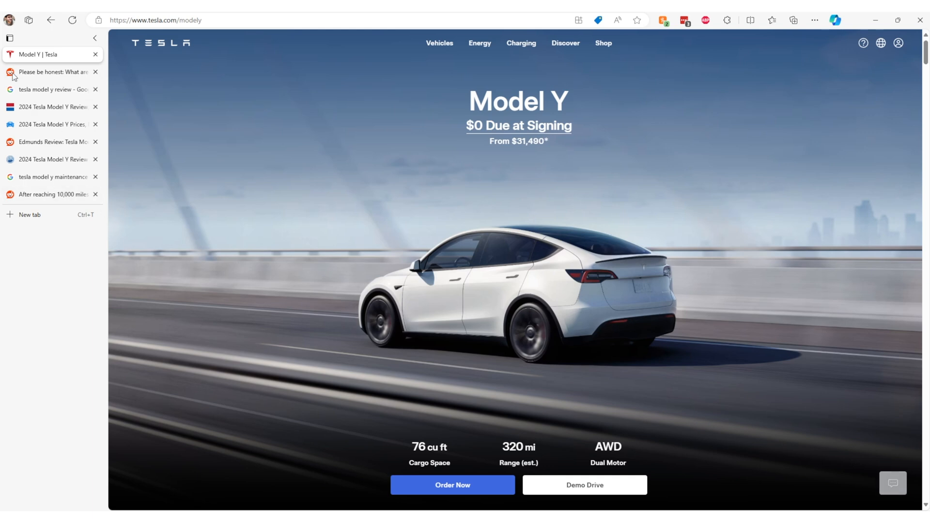
Flip through the Tesla Model Y review, Edmunds prices, Car Mom and Reddit maintenance tabs.
click(48, 89)
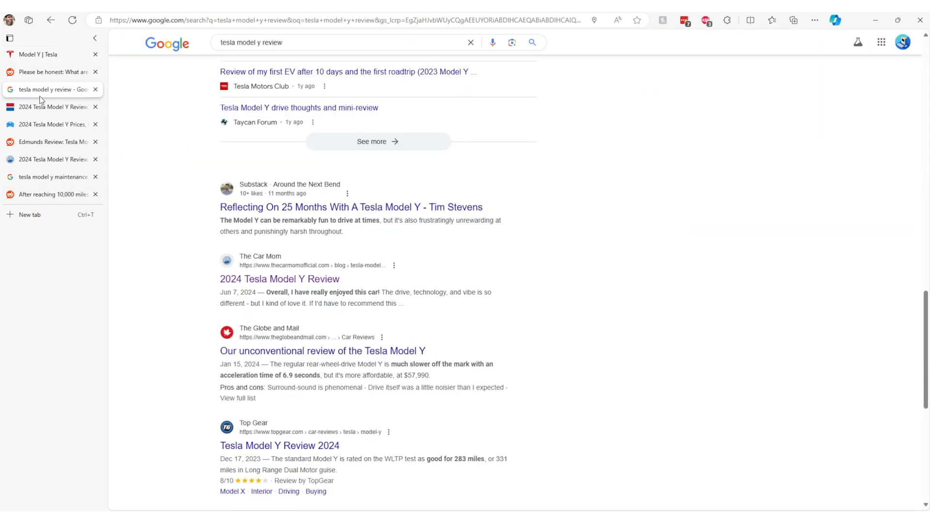
click(50, 142)
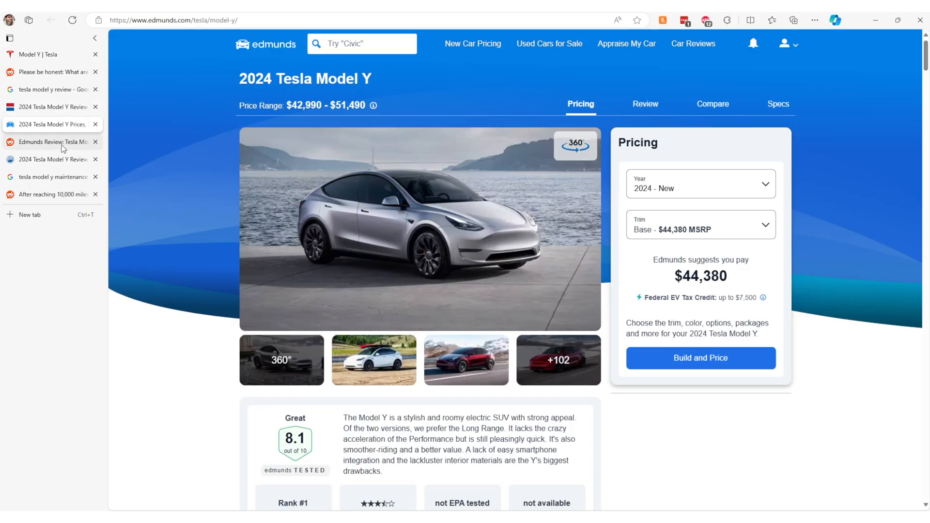
click(49, 159)
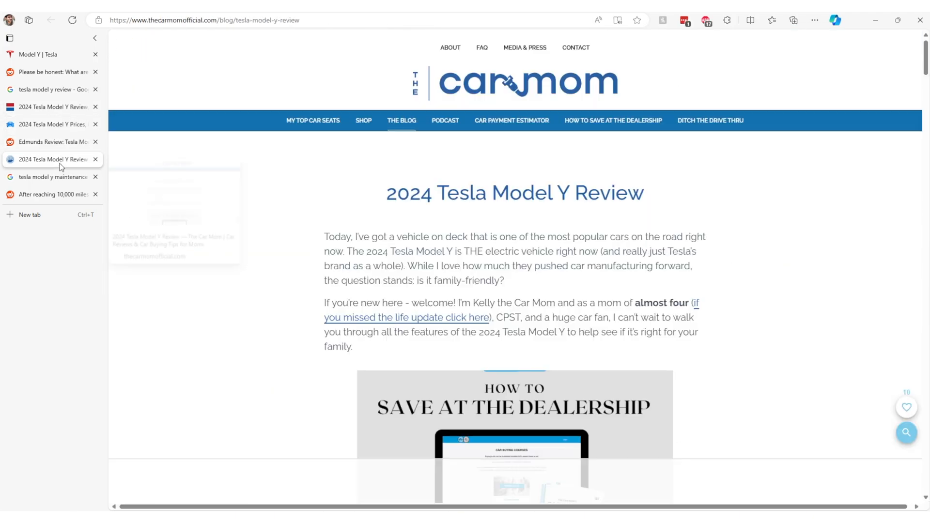
click(50, 193)
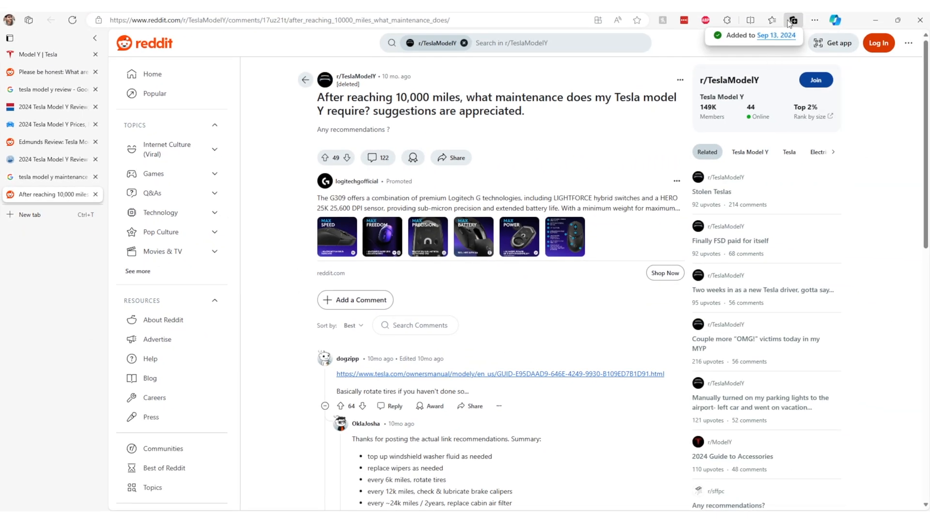
View the saved Sep 13, 2024 collection of Model Y tabs and show its more options menu.
click(793, 19)
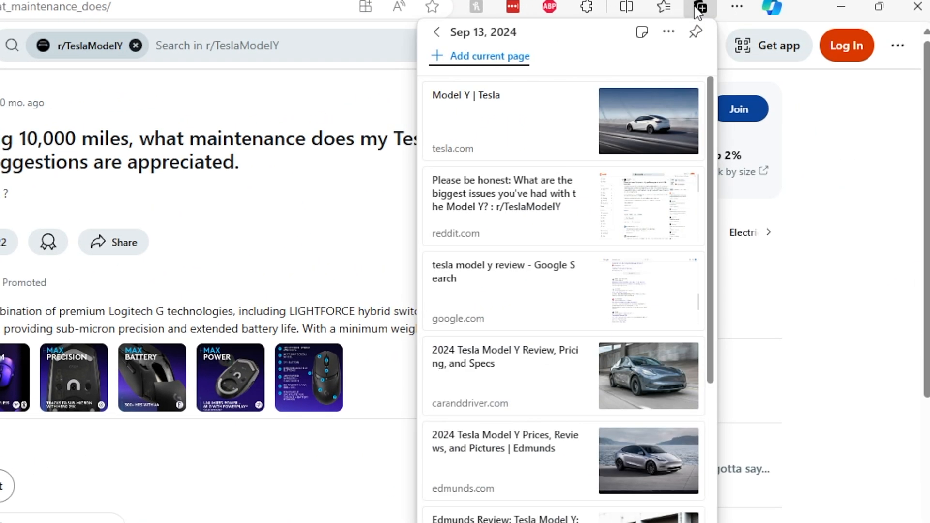
scroll(down, 3)
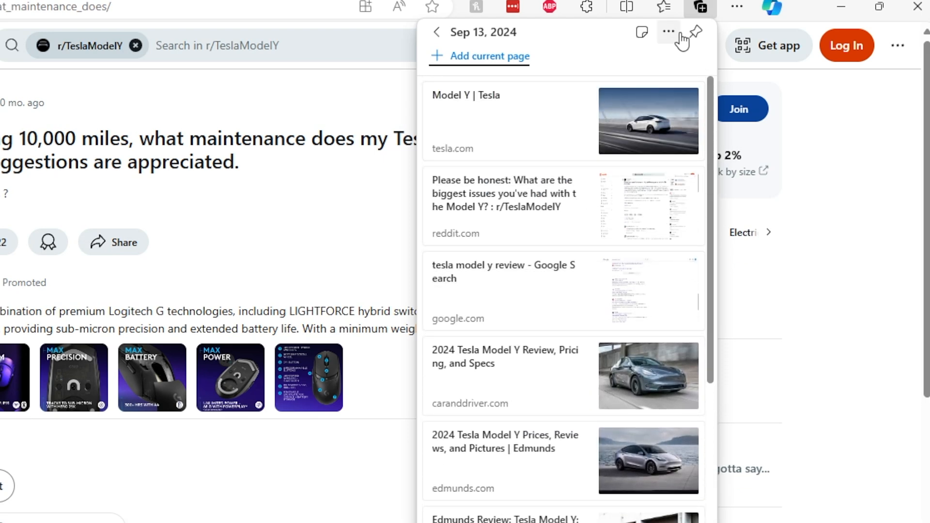
click(666, 33)
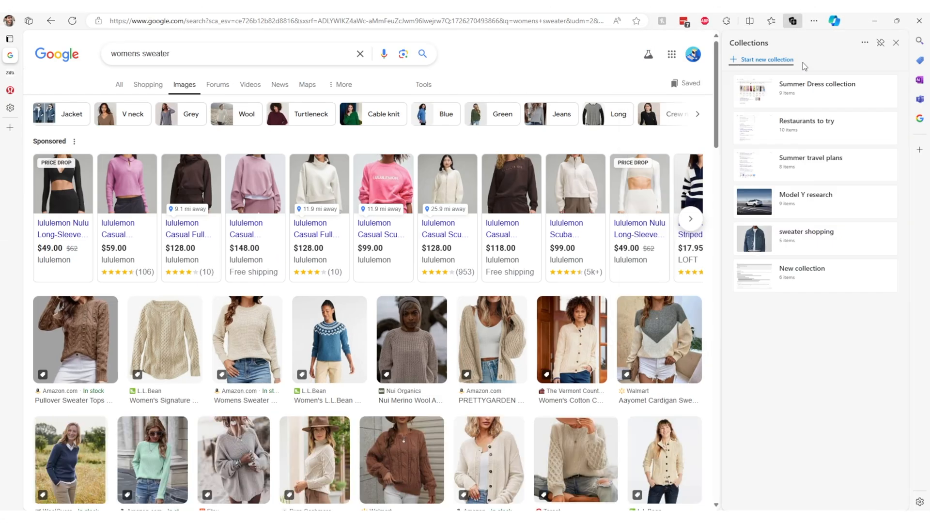
mouse_move(824, 95)
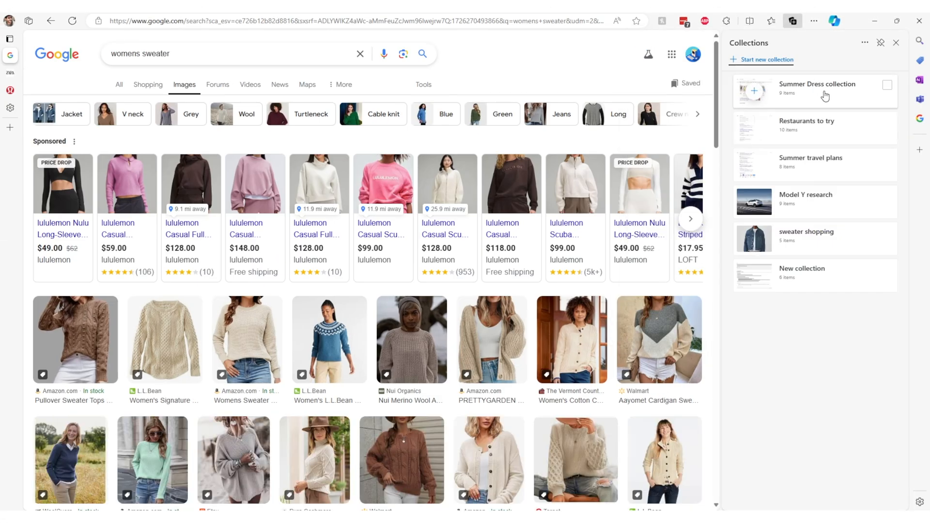
View the Summer Dress collection, then browse the sweater shopping collection's saved sweaters and jacket.
click(817, 88)
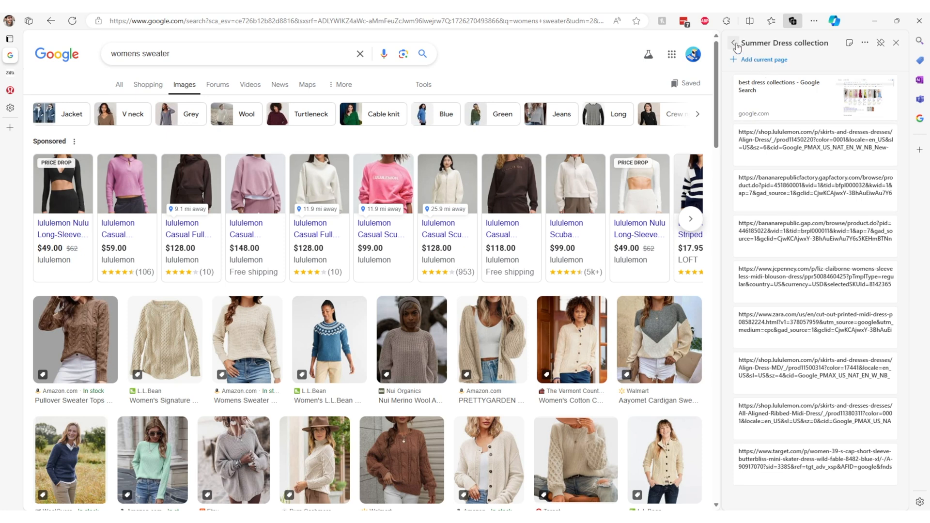
click(734, 43)
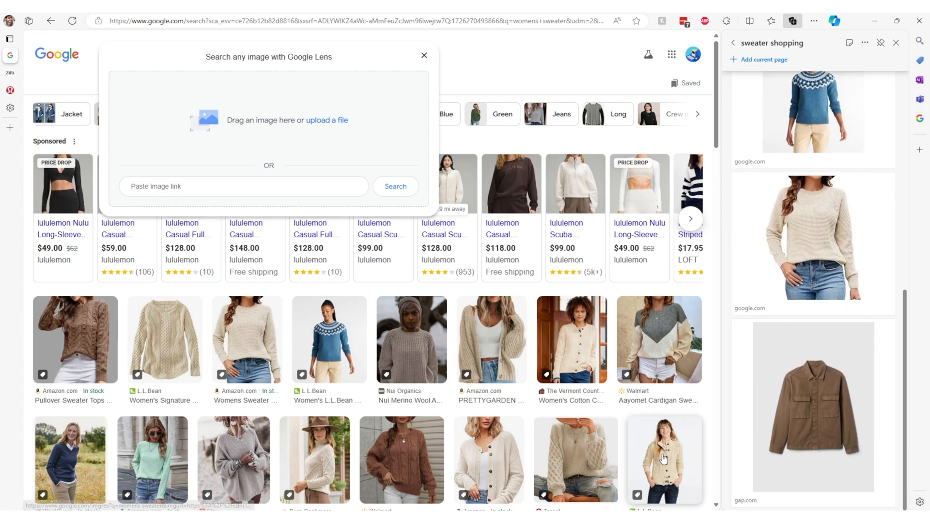
scroll(down, 3)
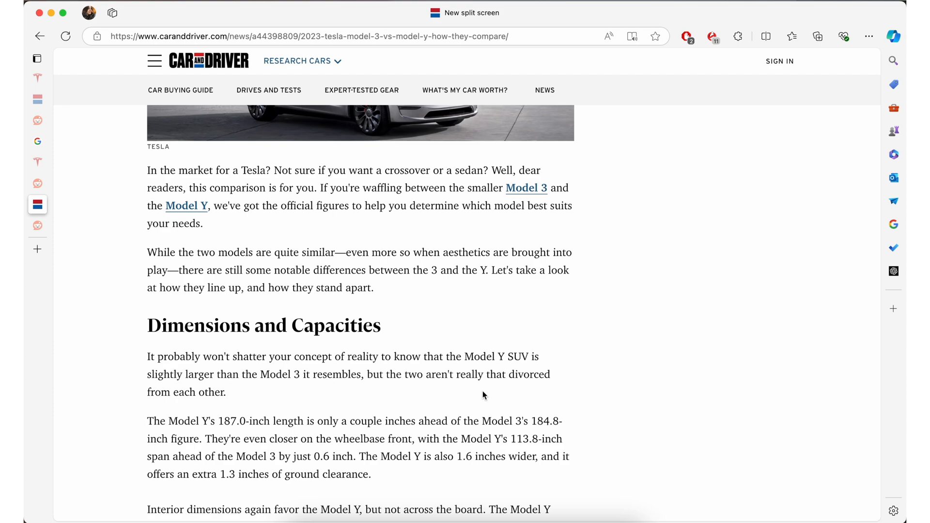
Place tesla.com in a split-screen pane beside the Car and Driver comparison article.
scroll(down, 3)
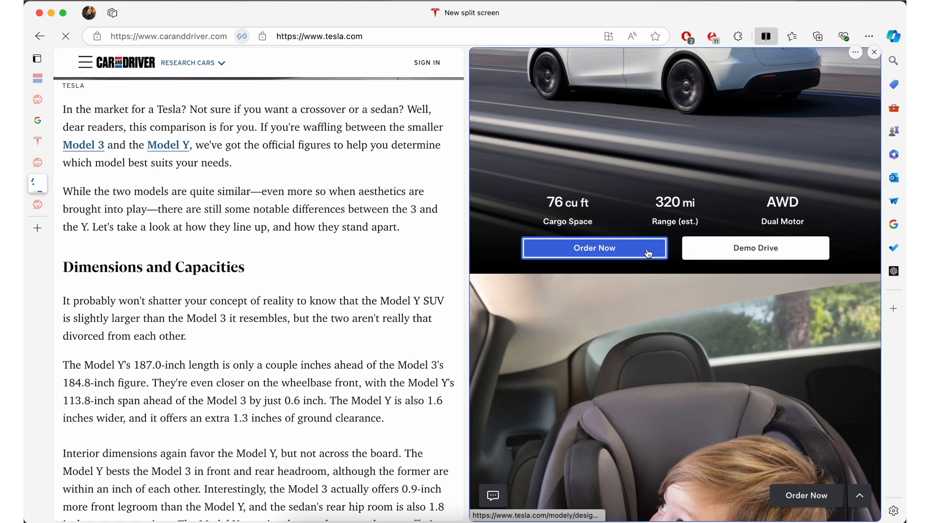
click(594, 248)
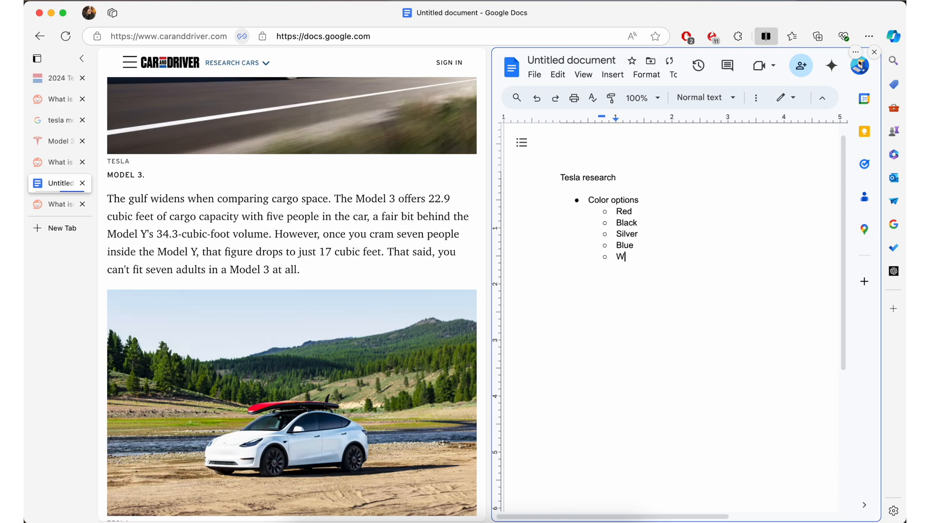
Add 'White (Preferred)' as the fifth Tesla colour option in the Docs notes.
text(hite ()
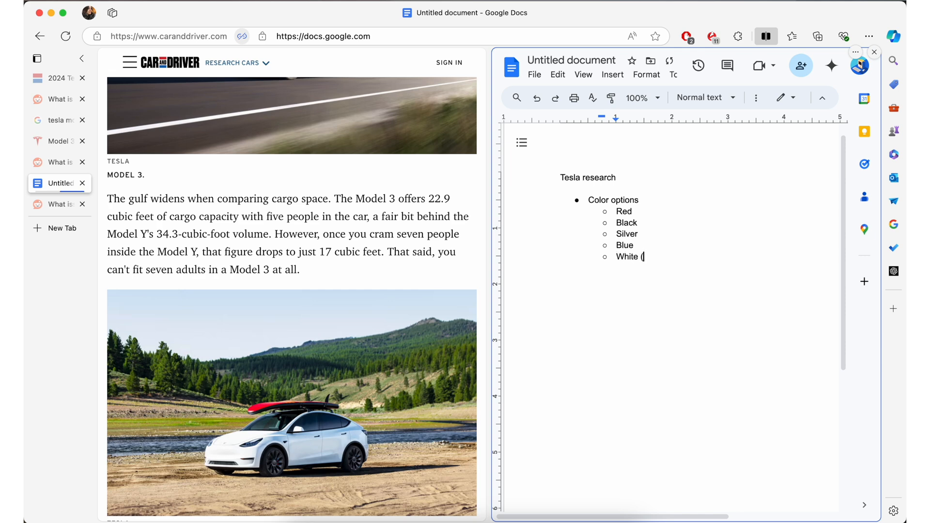
text(Preferred))
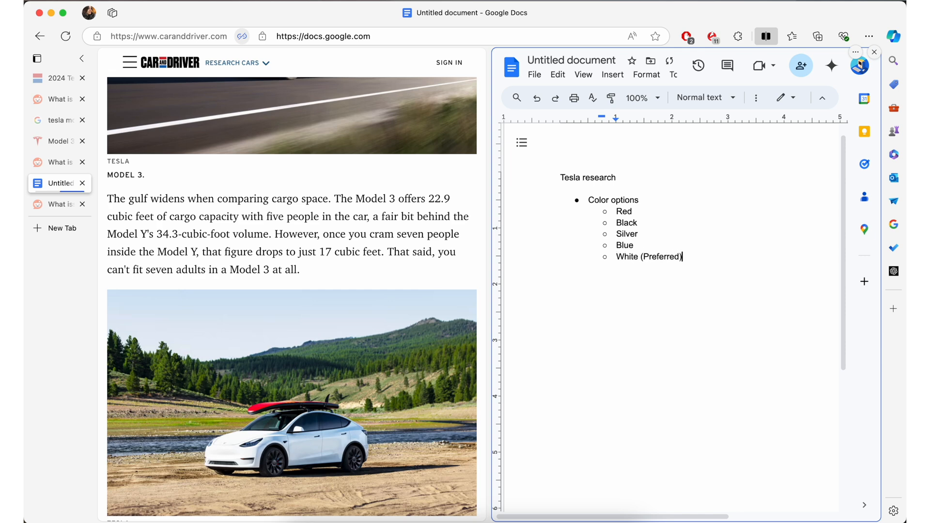
key(Enter)
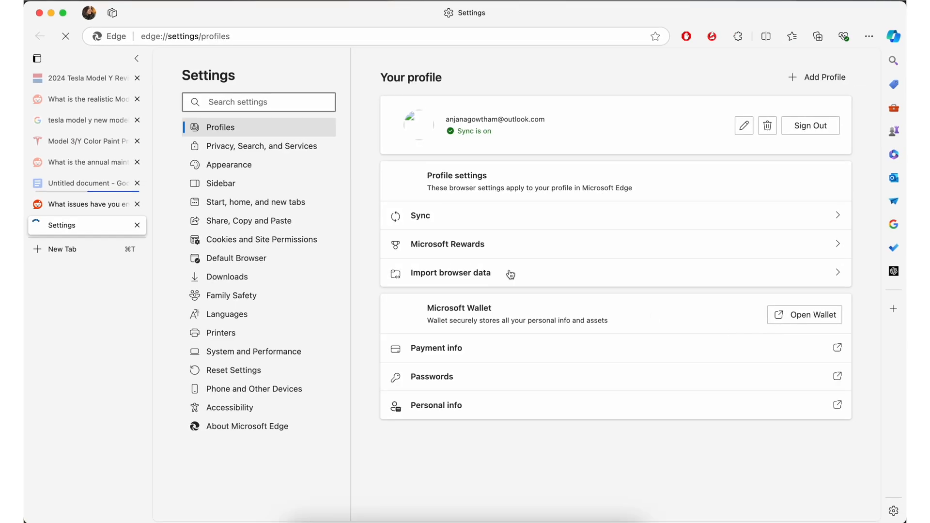
Search settings for 'sleeping' and choose how long inactive tabs wait before sleeping.
text(sleeping)
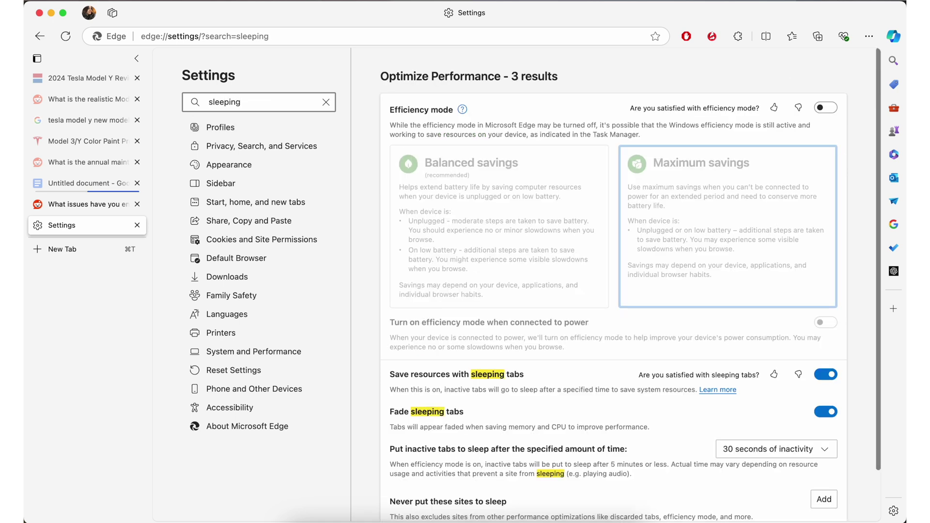
scroll(down, 3)
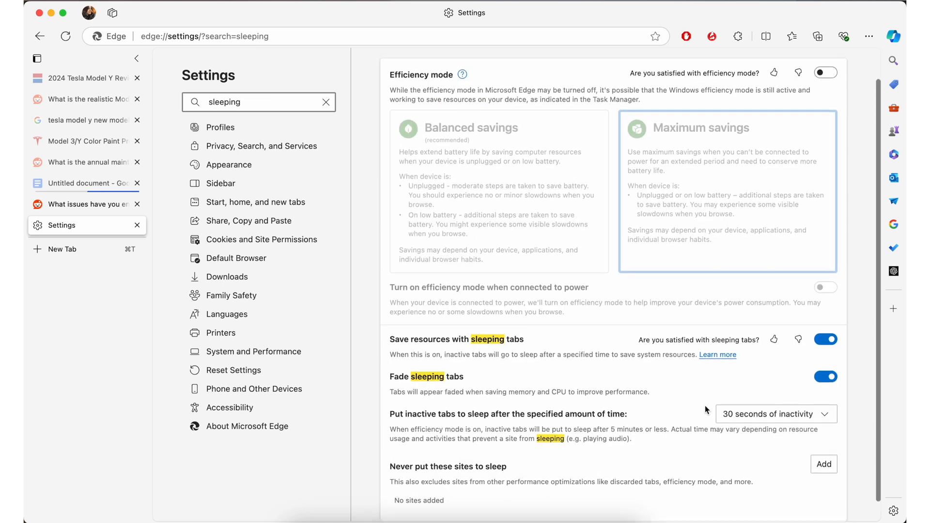
click(776, 413)
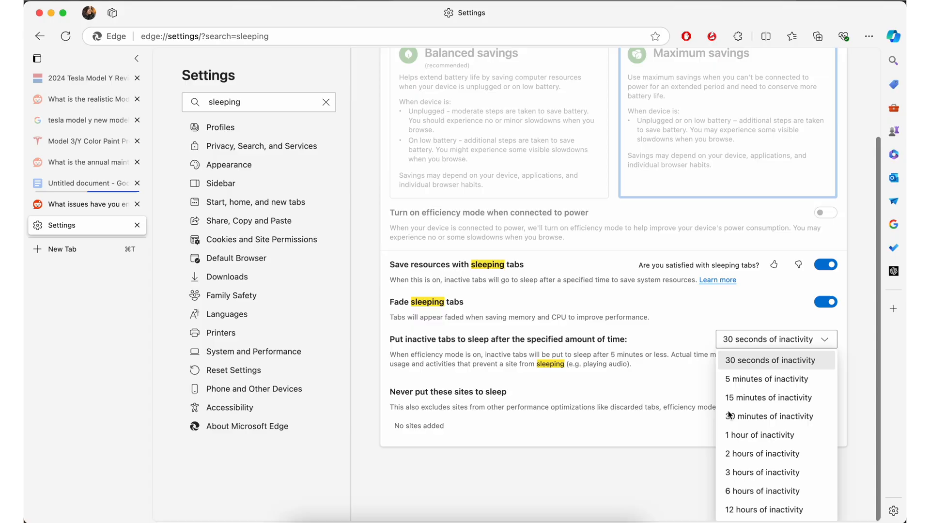
click(112, 13)
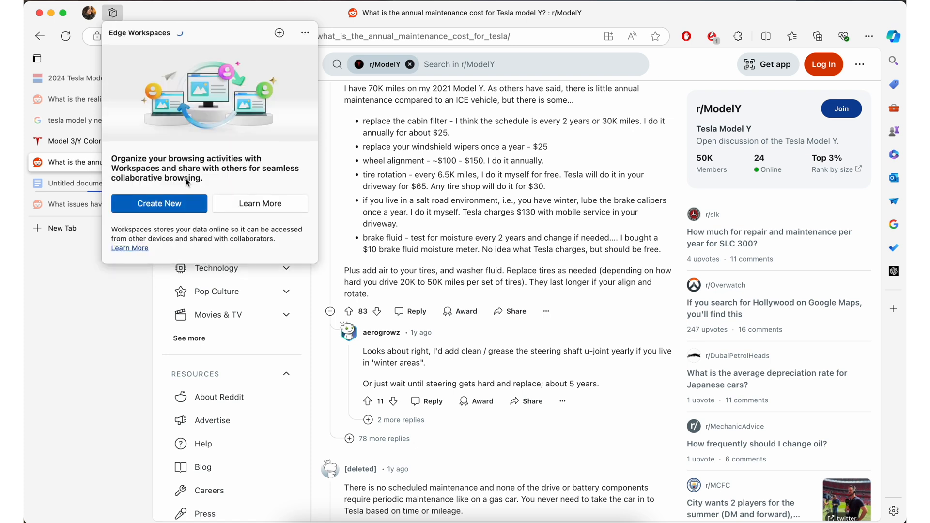
Create a new Edge workspace named 'work'.
click(159, 203)
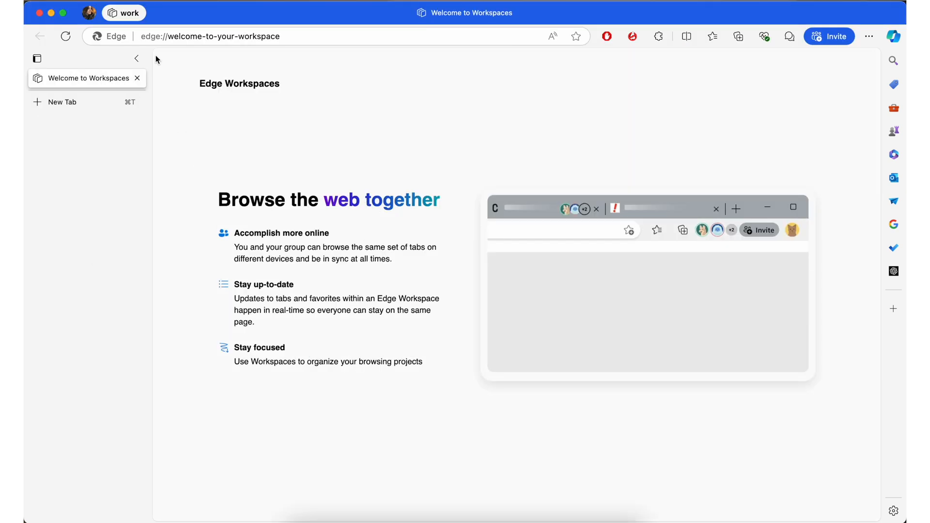
click(828, 37)
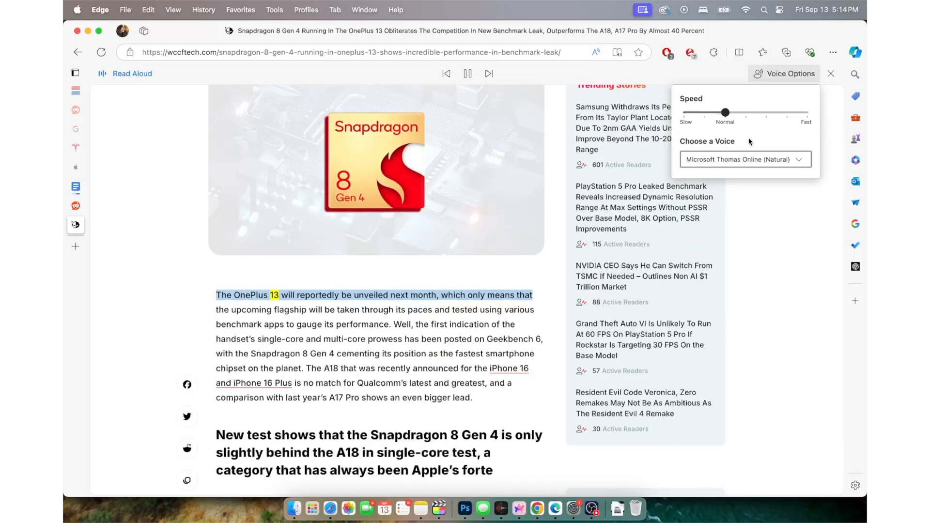
List the available Read Aloud natural voices while the Snapdragon article plays.
click(745, 159)
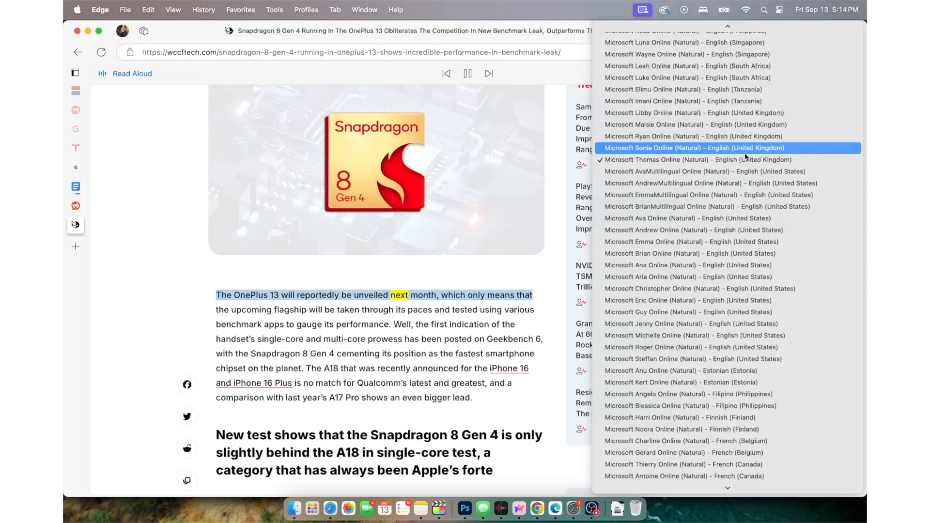